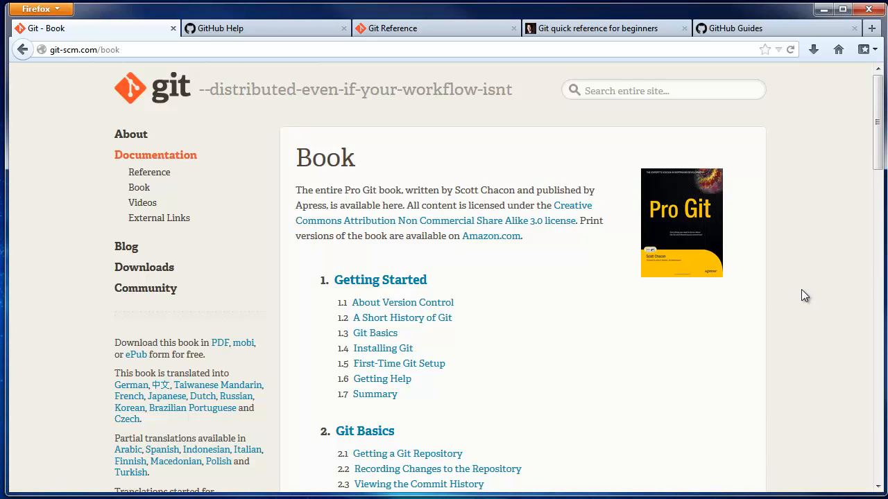
Scroll the Pro Git chapter list from Getting Started to Git Internals and back to the top
scroll(down, 3)
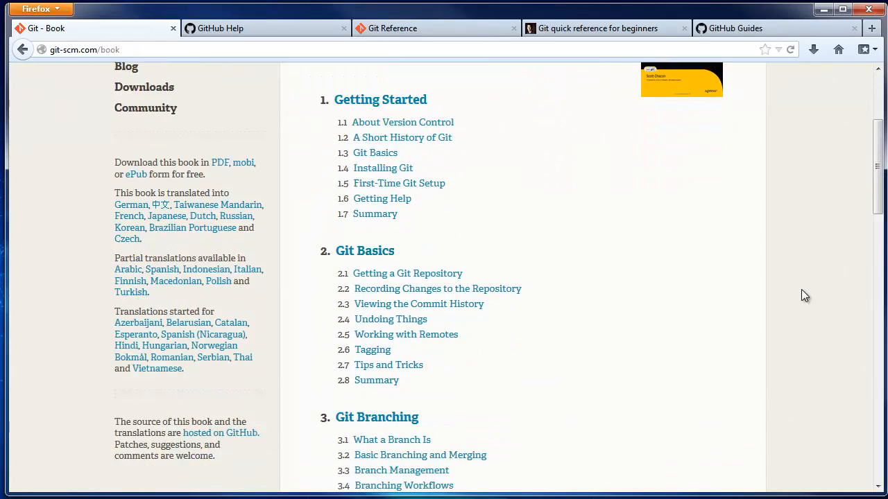
scroll(down, 3)
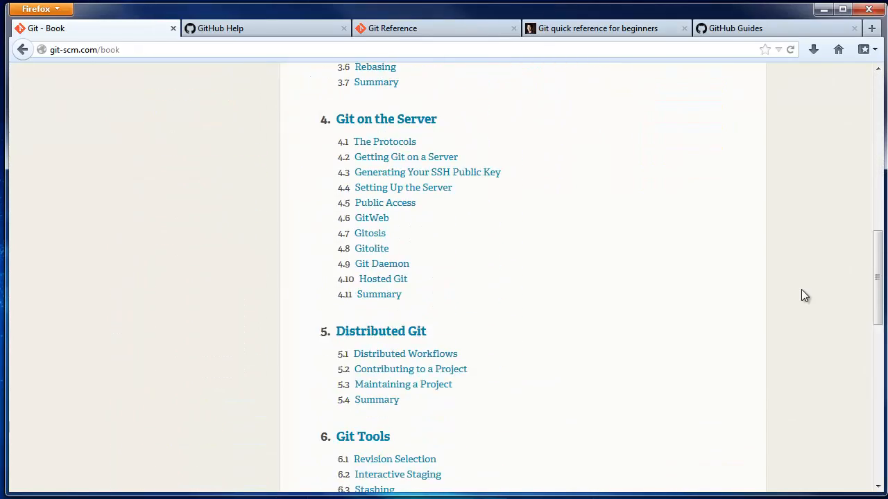
scroll(down, 3)
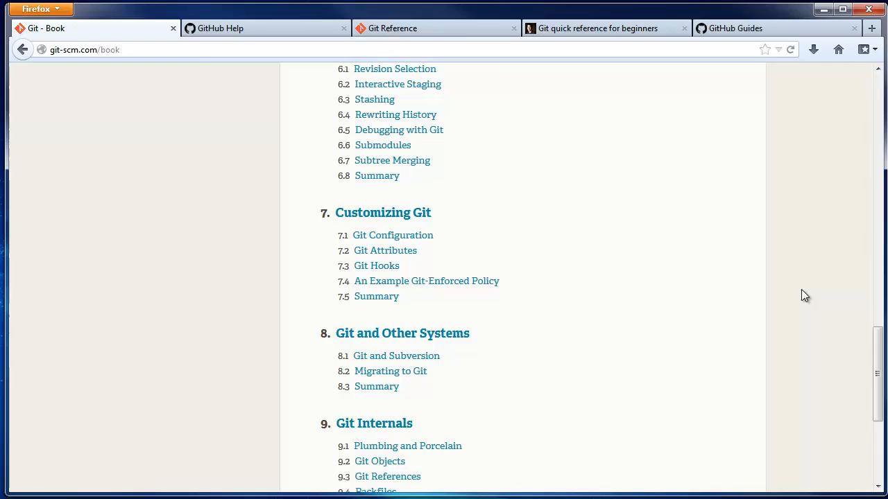
scroll(up, 3)
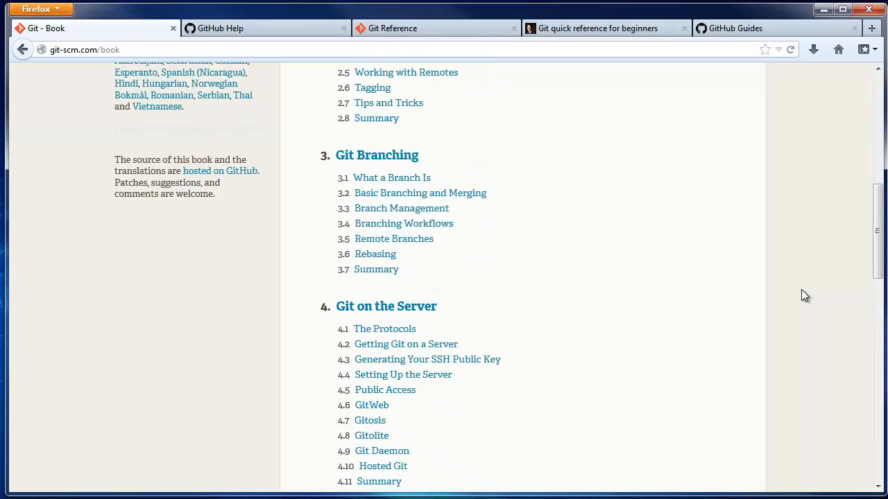
scroll(up, 3)
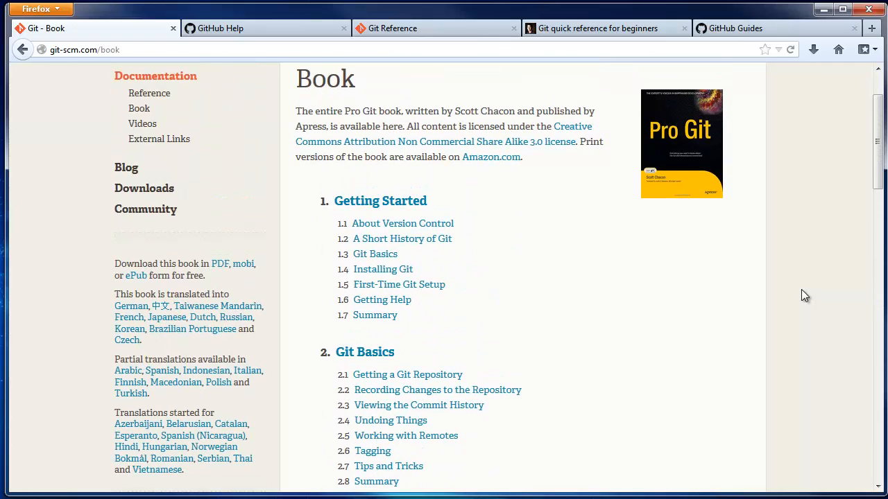
mouse_move(575, 213)
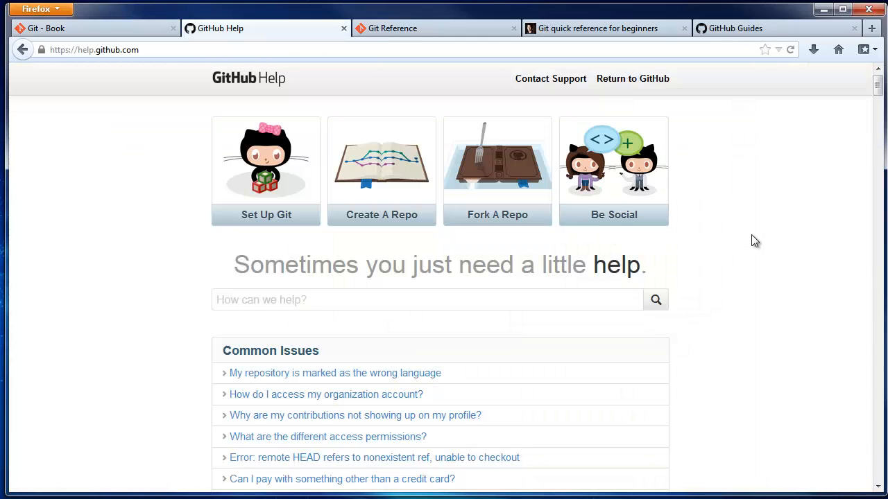
mouse_move(750, 234)
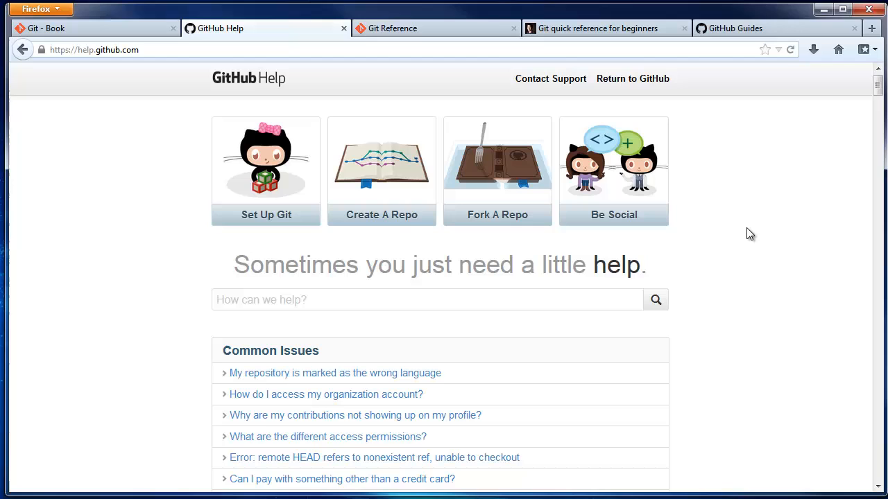
Review GitHub Help's common issues and Bootcamp articles, then switch to the Git Reference tab
scroll(down, 3)
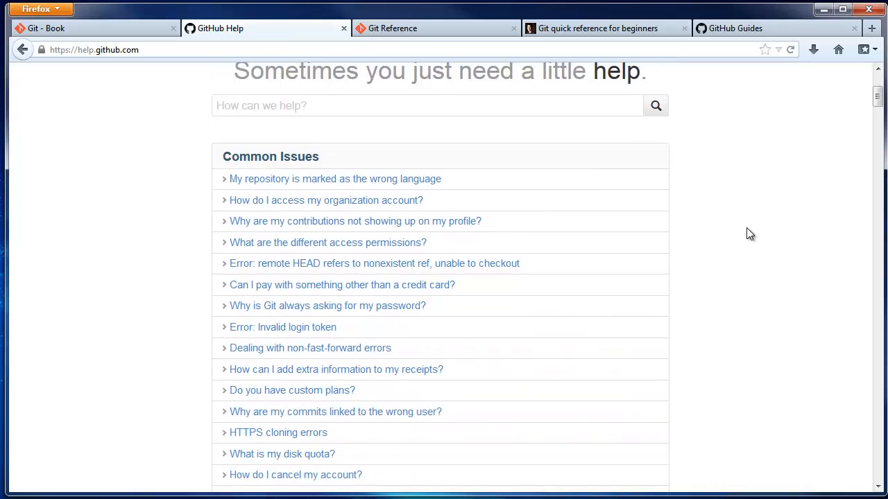
scroll(down, 3)
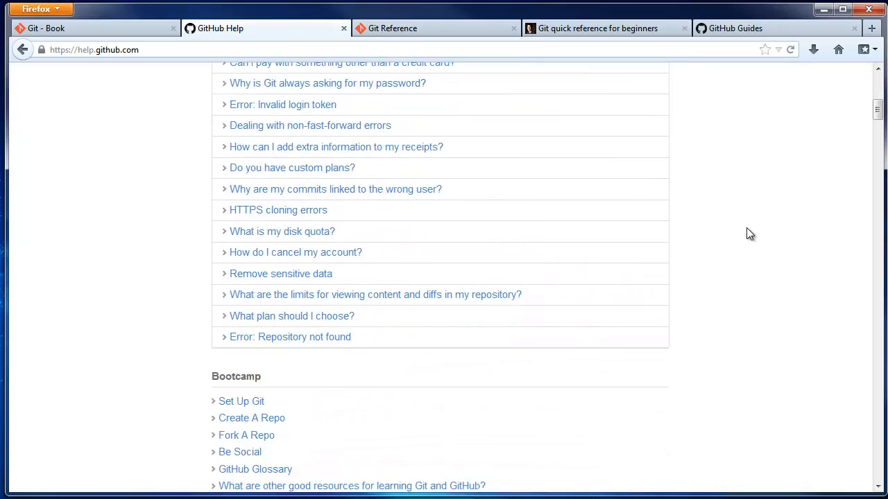
scroll(down, 3)
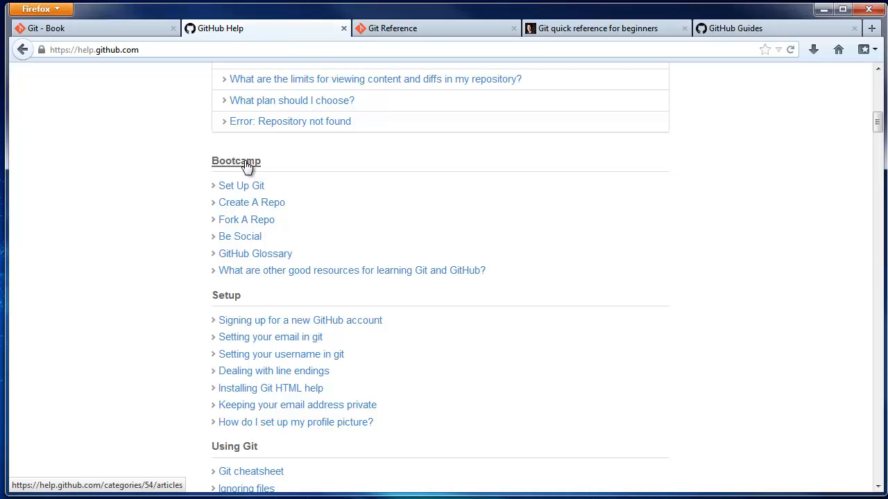
mouse_move(393, 28)
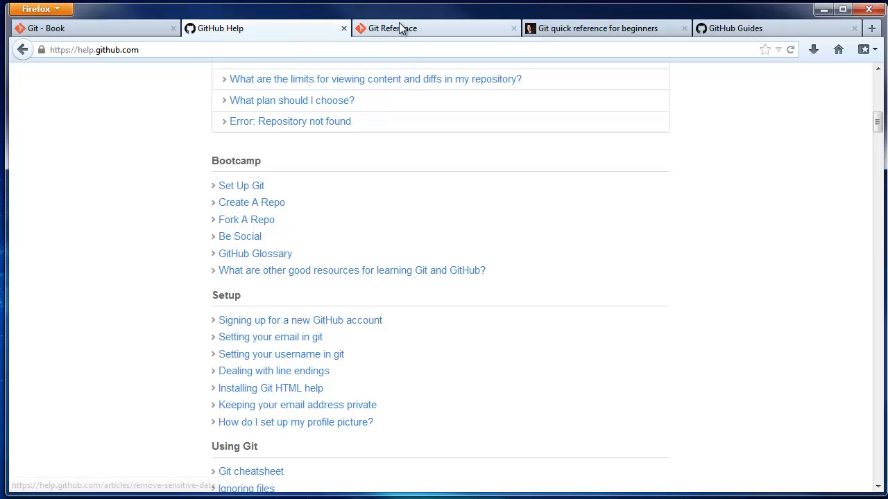
click(393, 28)
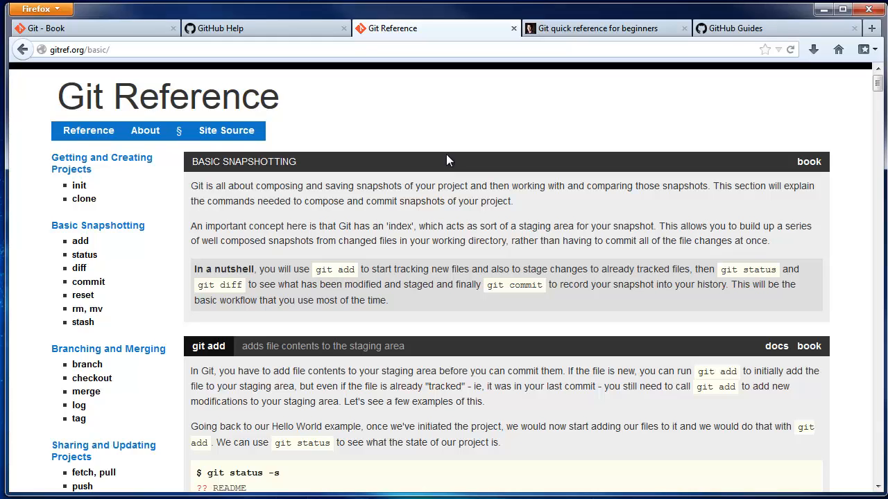
mouse_move(483, 129)
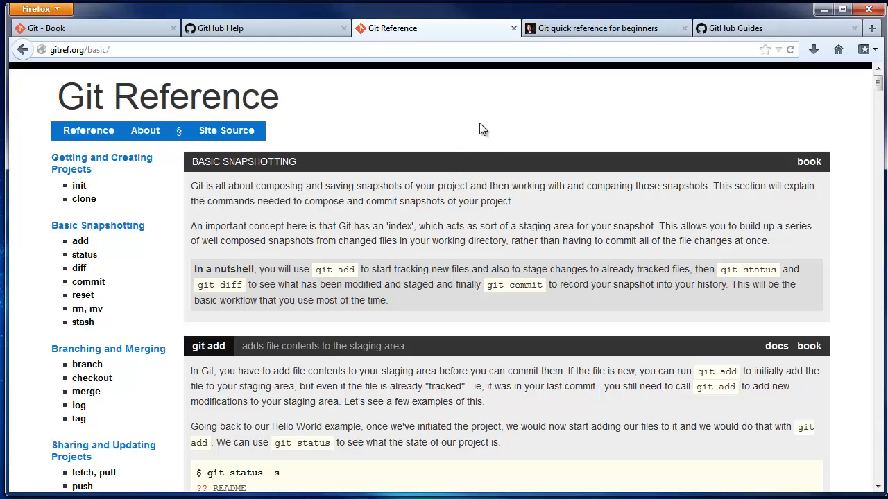
Read Git Reference's git add and git status sections, then switch to Data School's quick reference
scroll(down, 3)
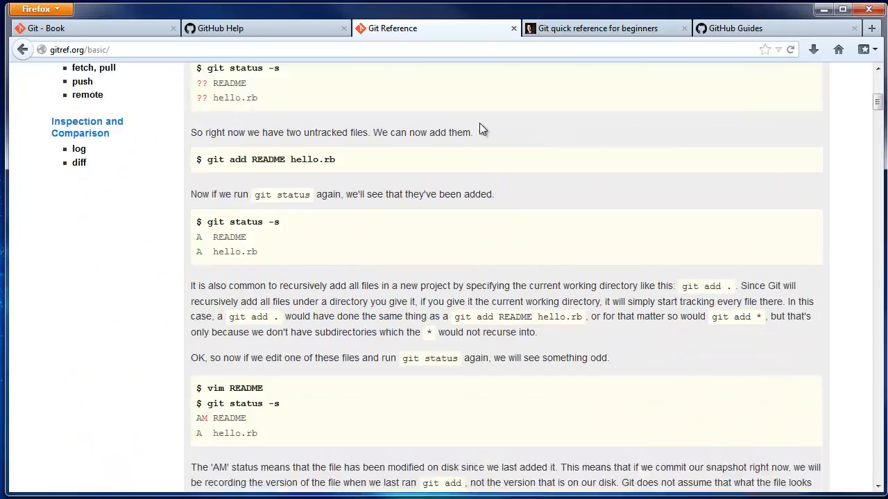
scroll(down, 3)
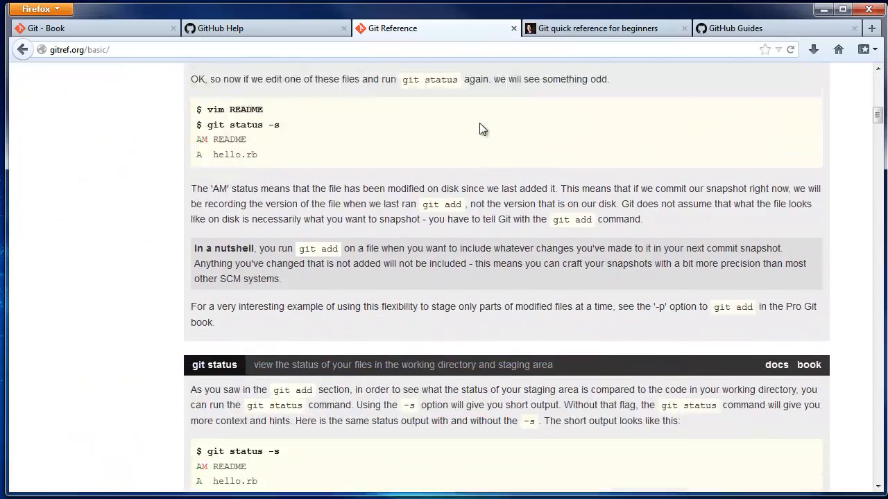
scroll(up, 3)
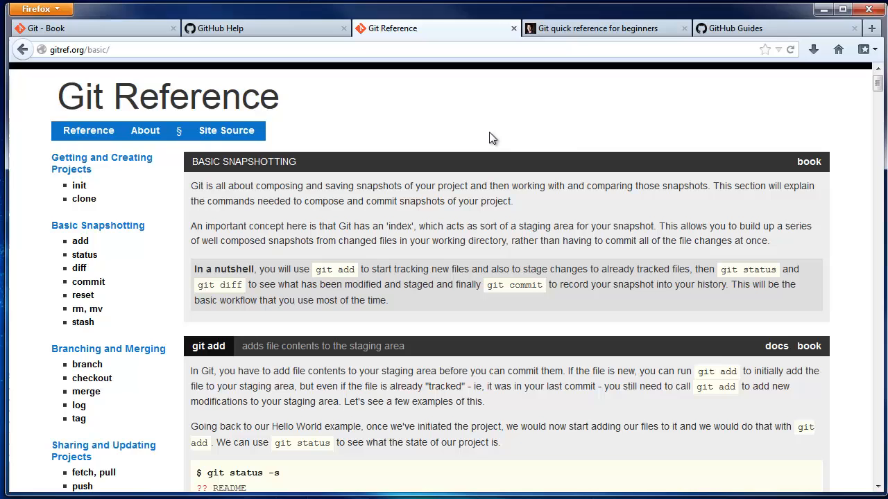
mouse_move(809, 162)
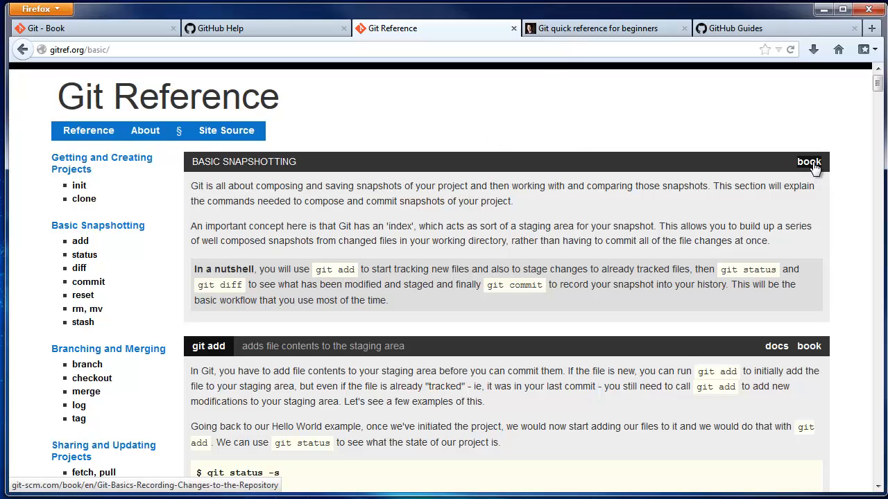
click(596, 28)
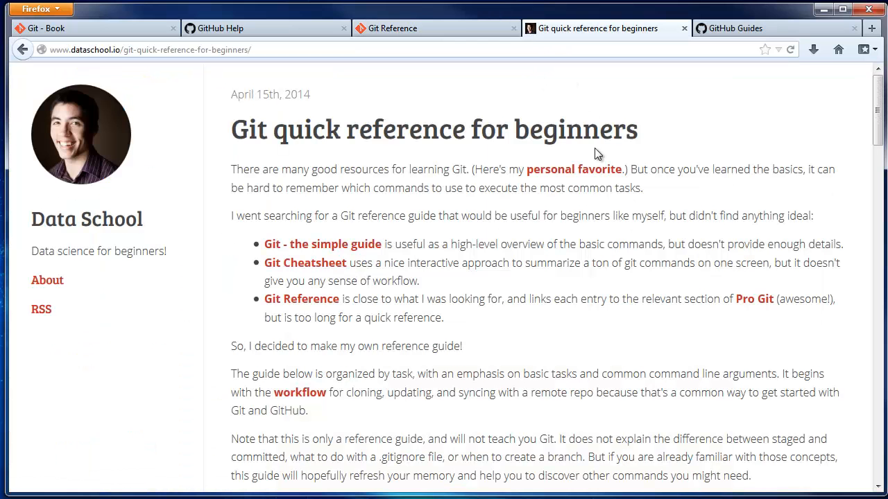
mouse_move(706, 176)
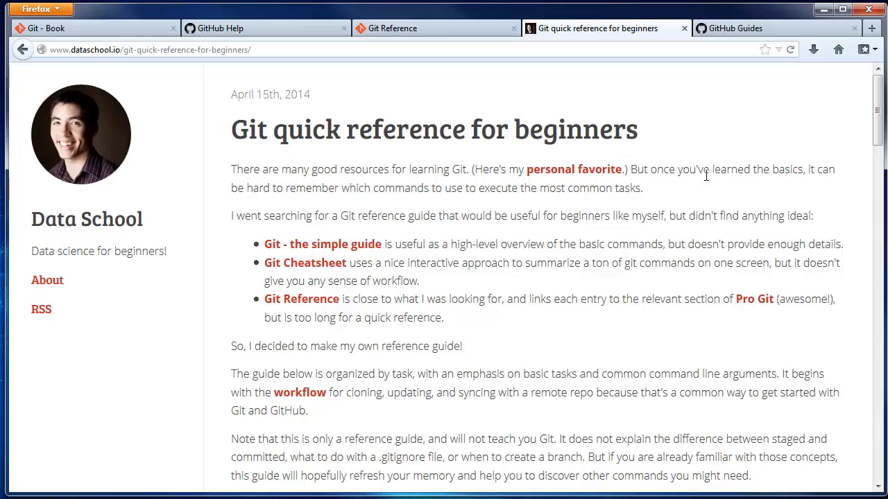
Scroll the Data School quick reference down to Managing branches and back up
scroll(down, 3)
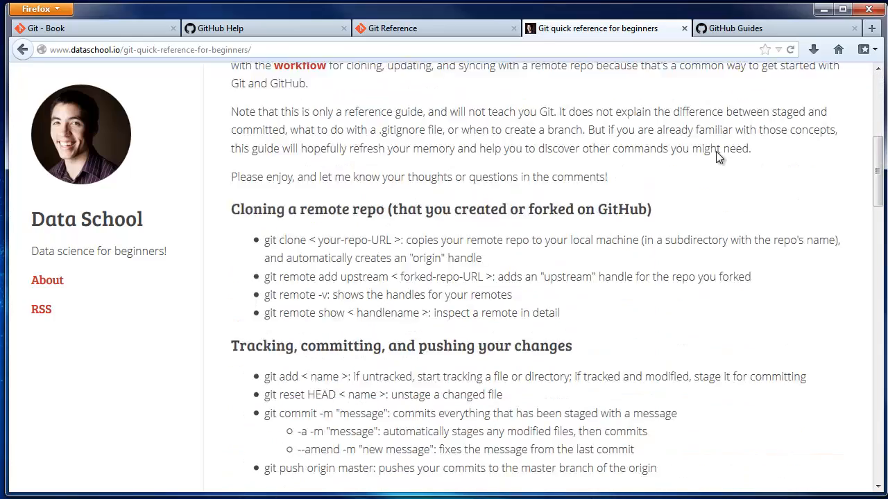
scroll(down, 3)
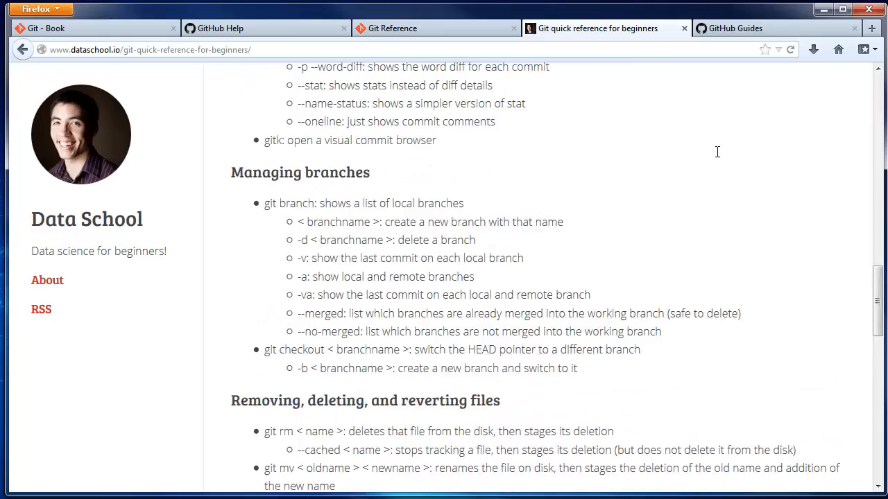
scroll(up, 3)
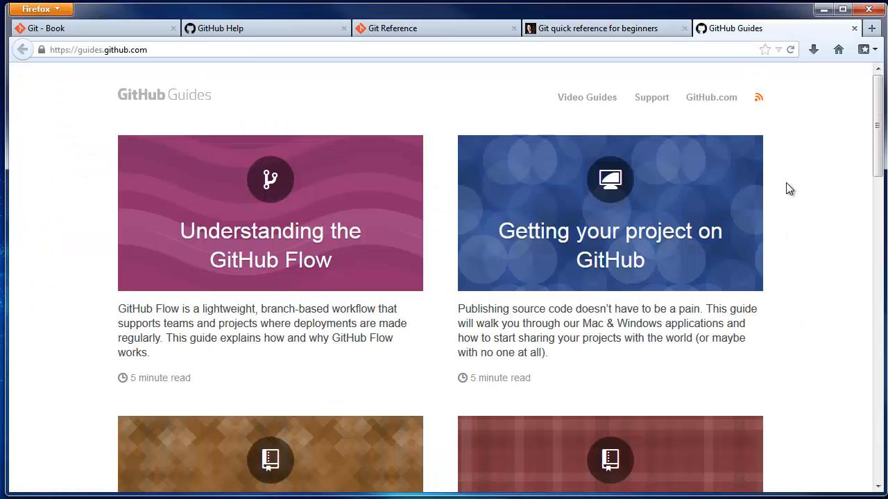
mouse_move(795, 192)
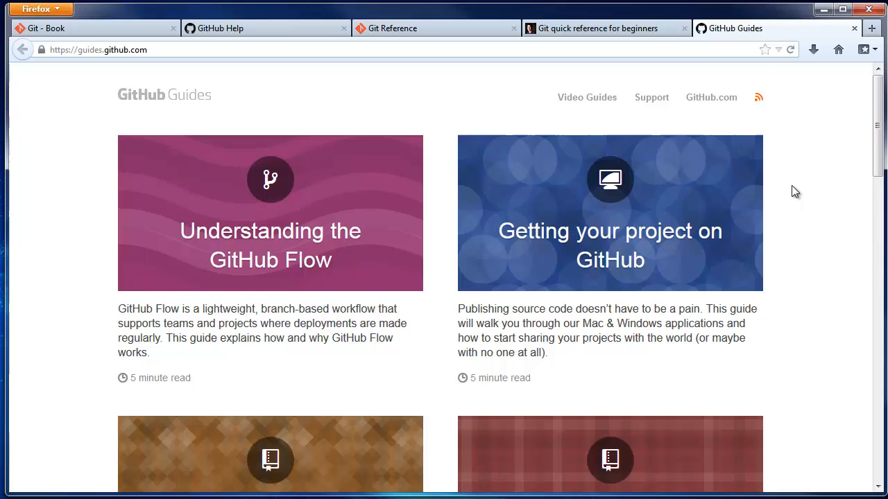
scroll(down, 3)
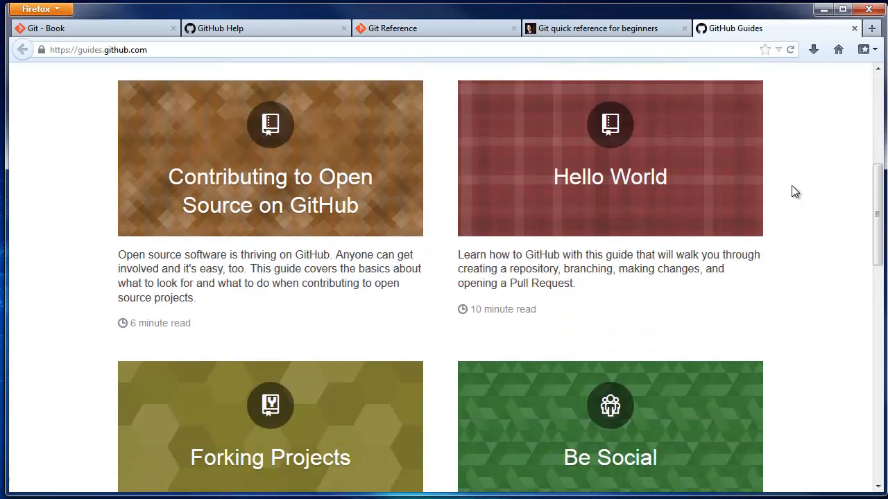
scroll(down, 3)
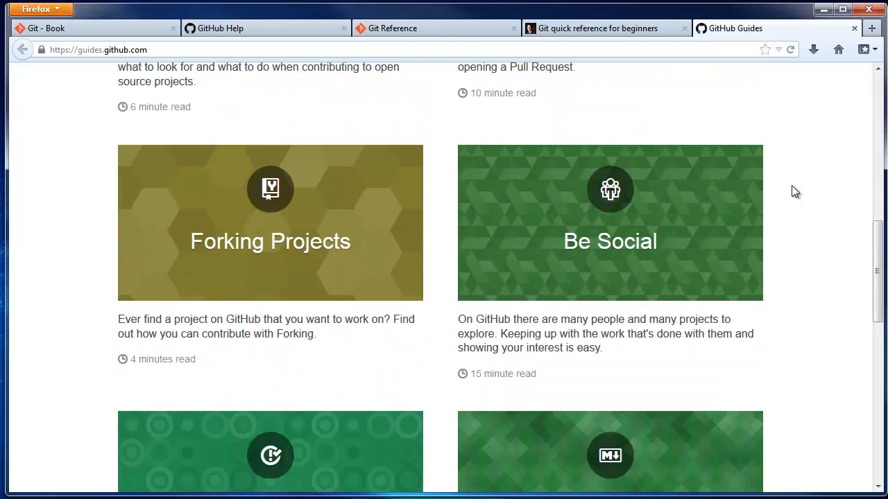
scroll(down, 3)
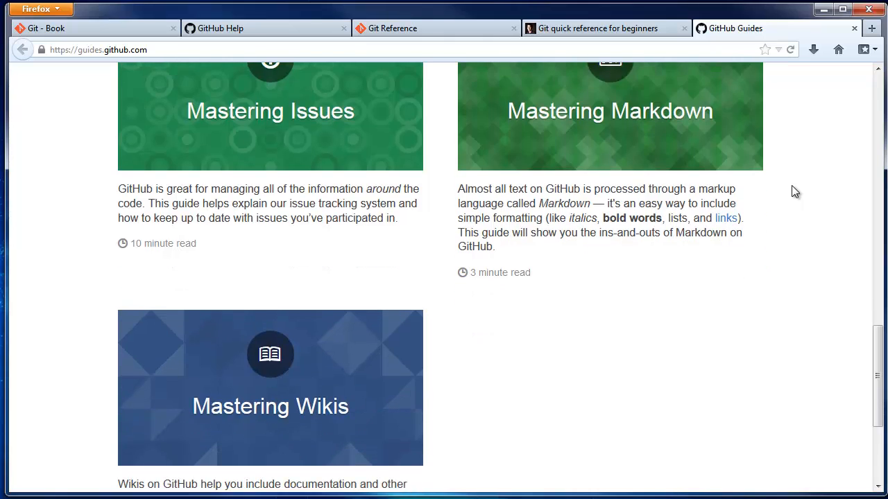
scroll(up, 3)
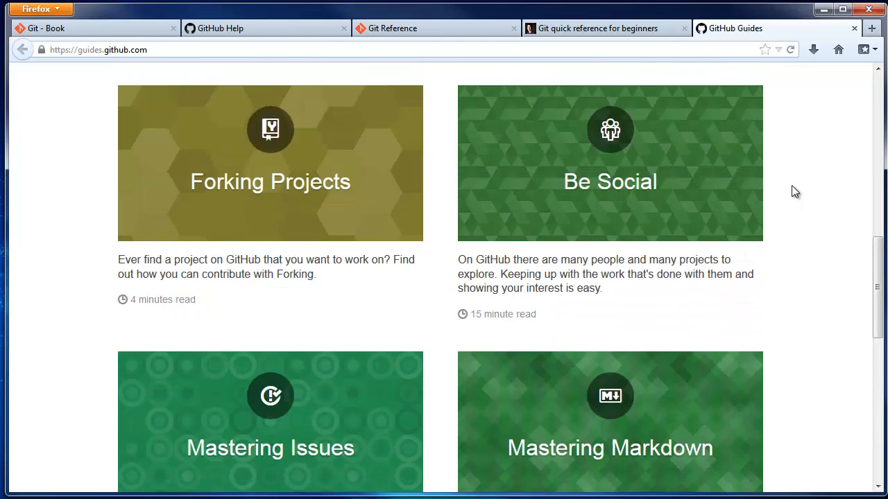
scroll(up, 3)
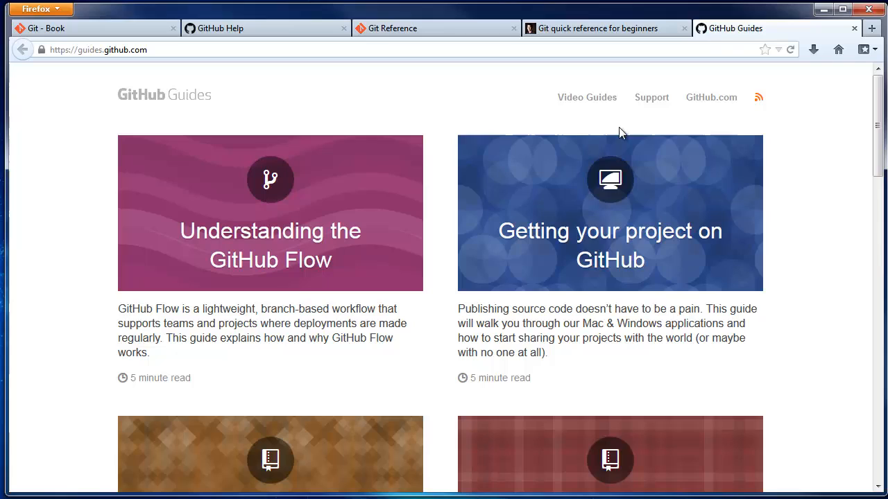
mouse_move(587, 104)
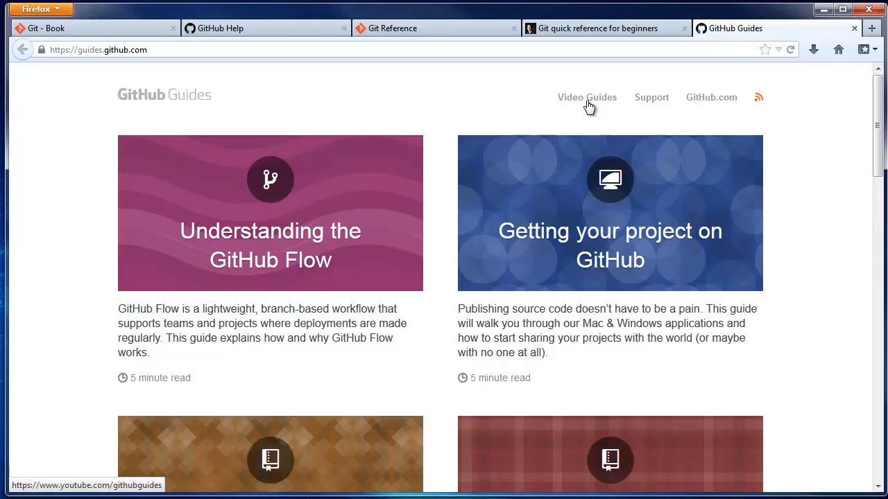